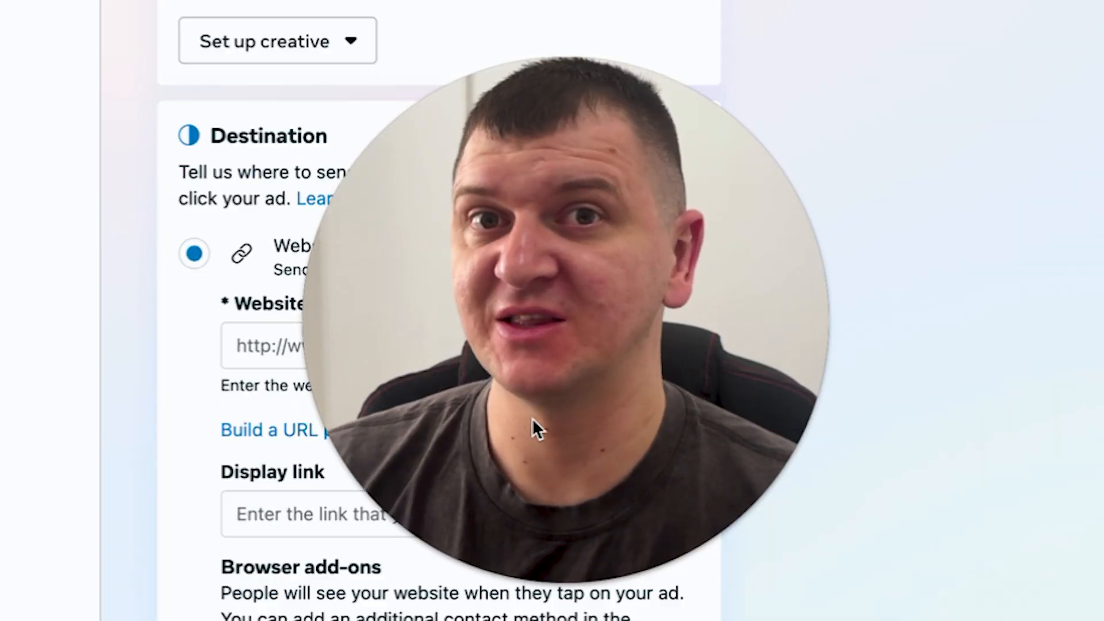
Start an Image ad creative and select the back-view dark shirt photo from account images
left_click(434, 217)
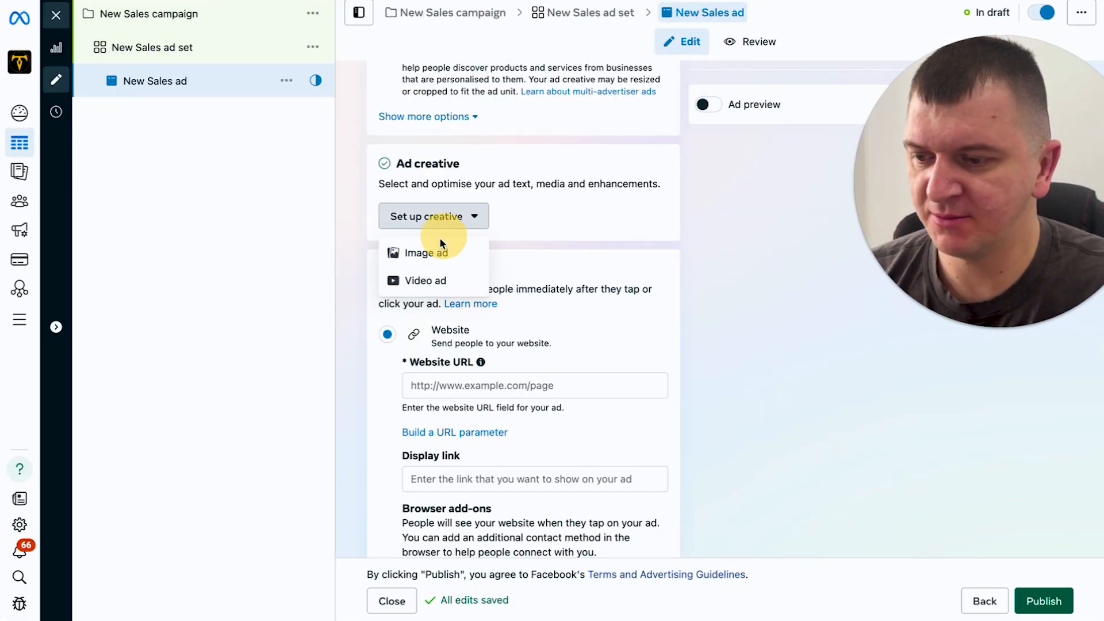
left_click(428, 253)
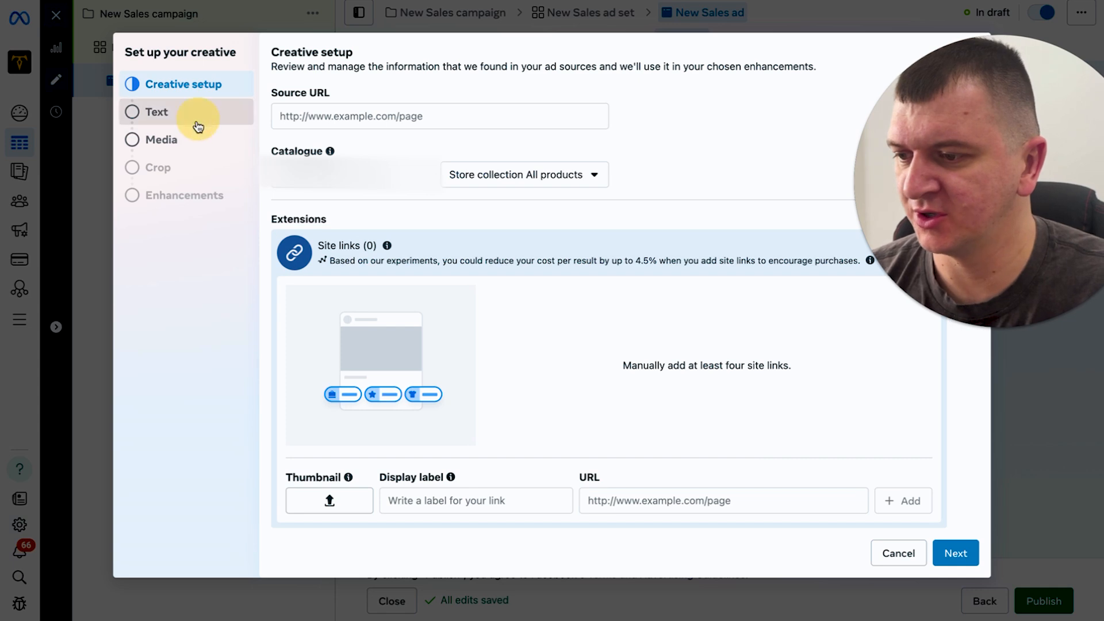
left_click(161, 146)
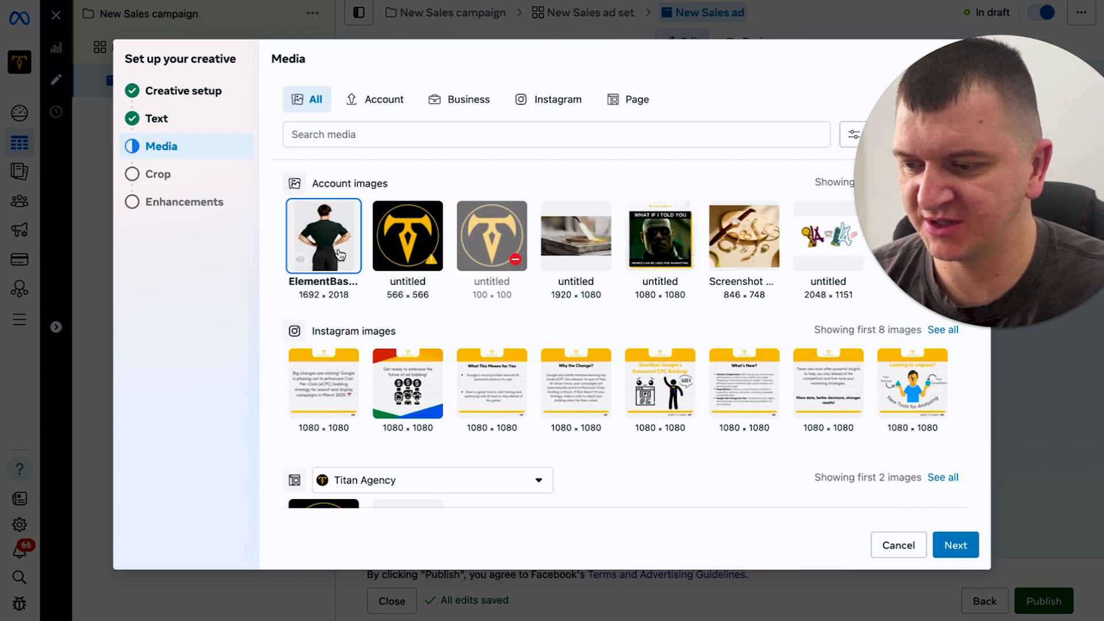
left_click(956, 544)
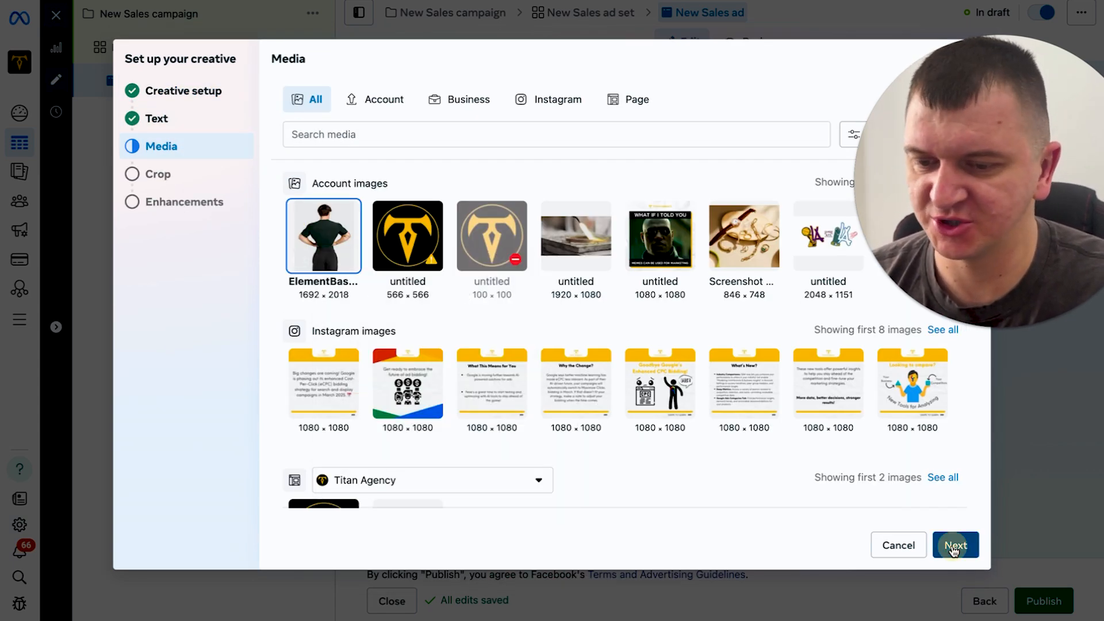
Crop the square placement to 1:1, leaving vertical and horizontal at Original, and continue
left_click(956, 544)
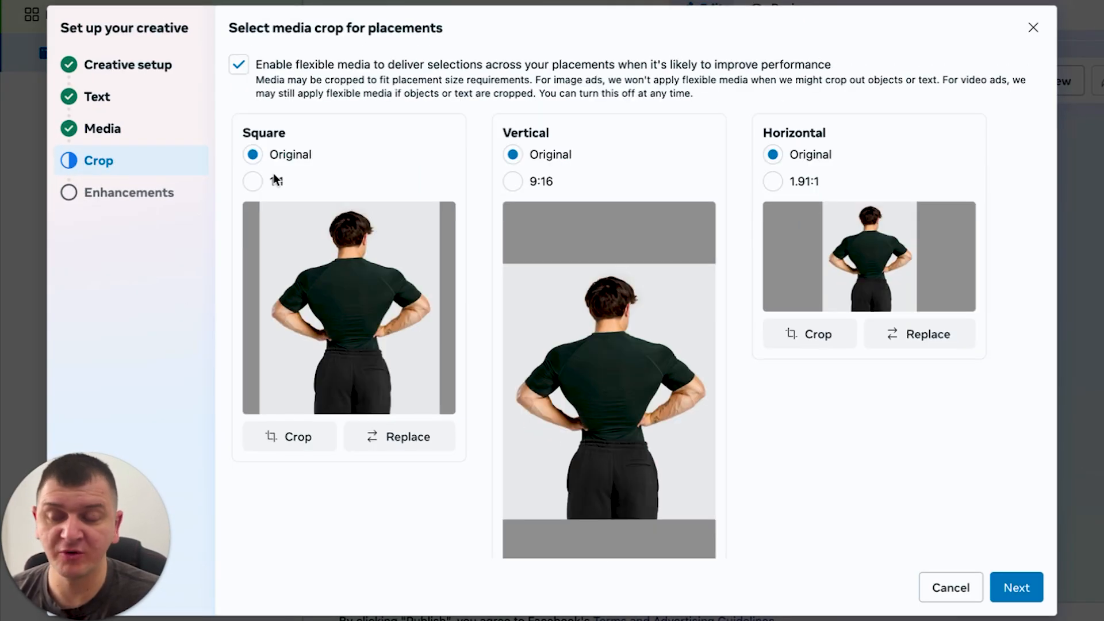
left_click(251, 181)
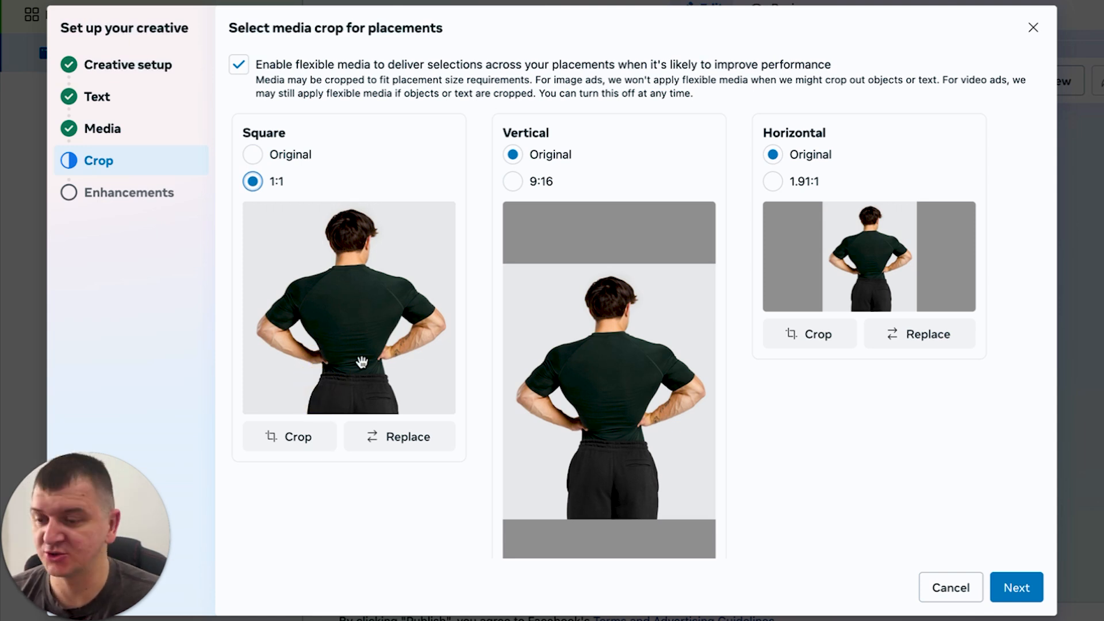
left_click(513, 181)
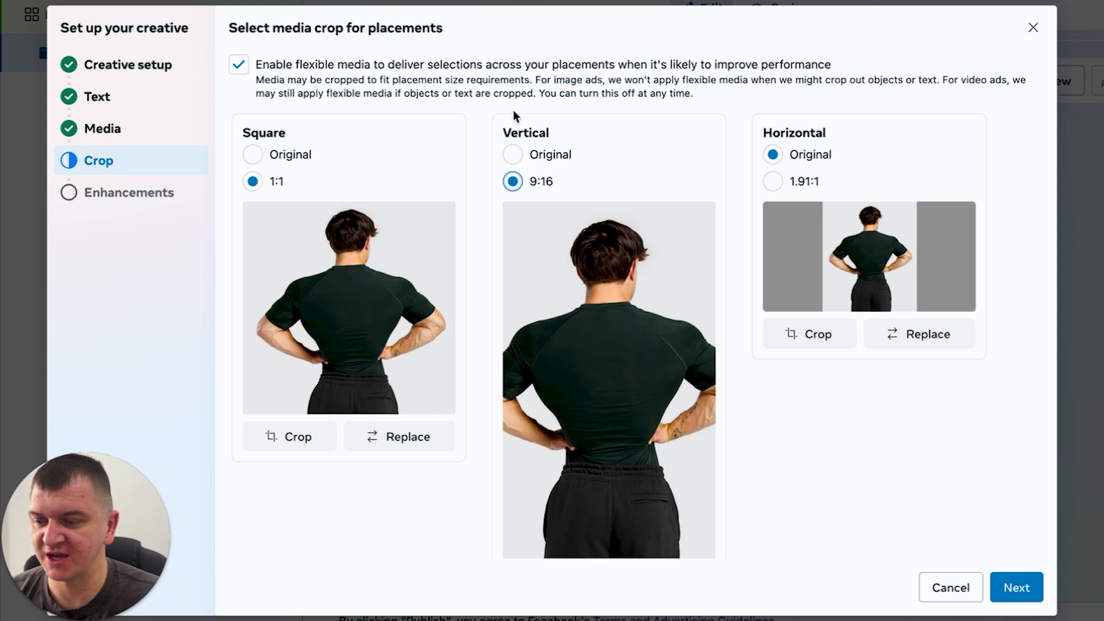
left_click(513, 154)
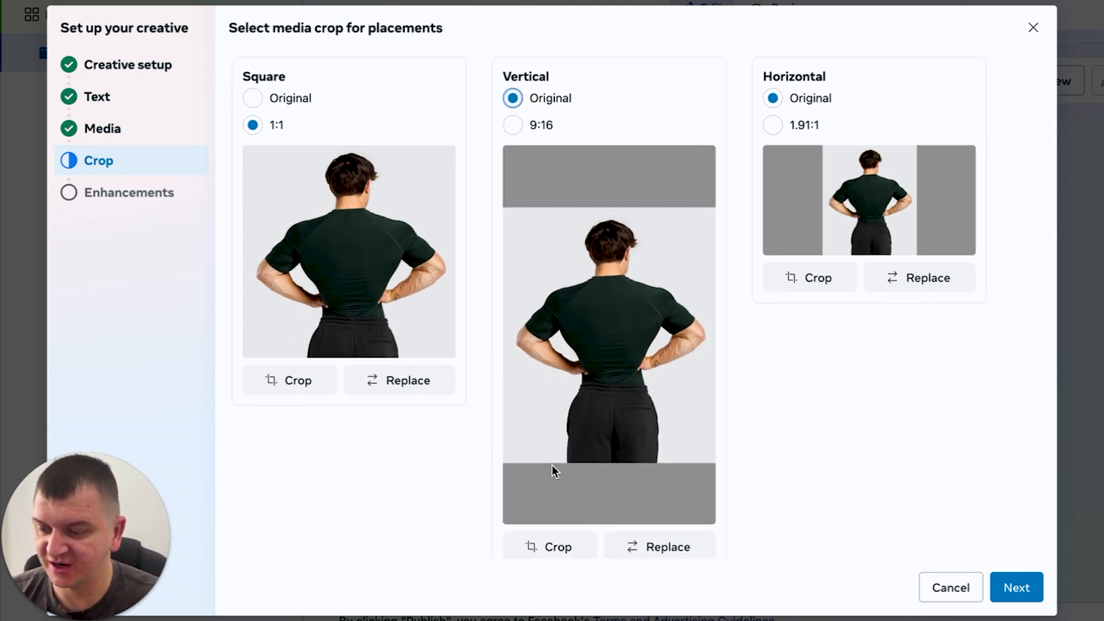
mouse_move(690, 218)
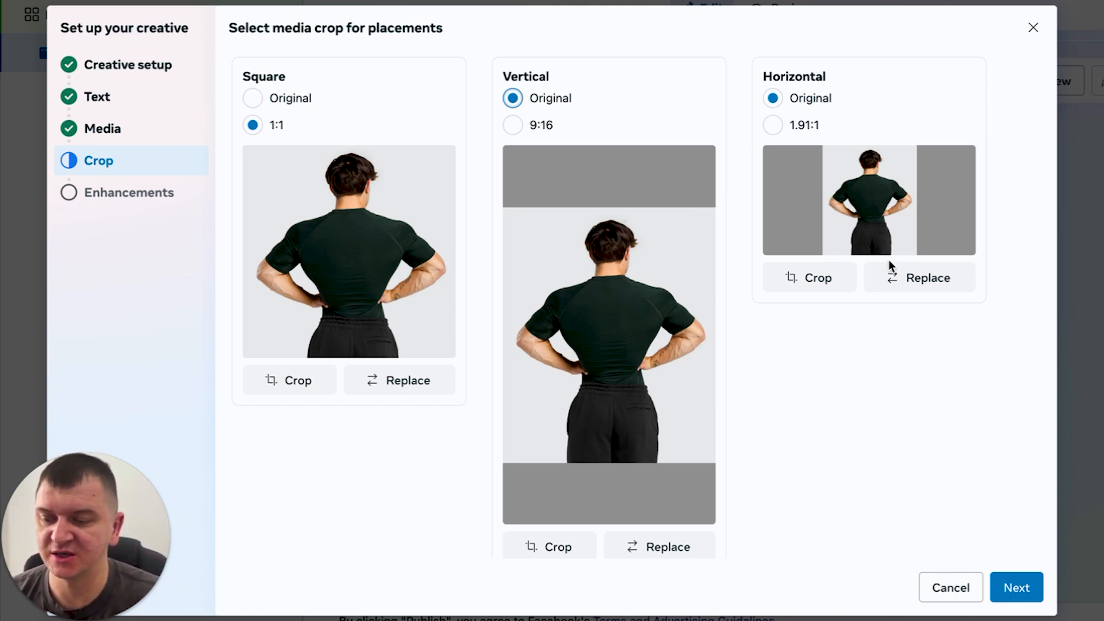
left_click(1016, 588)
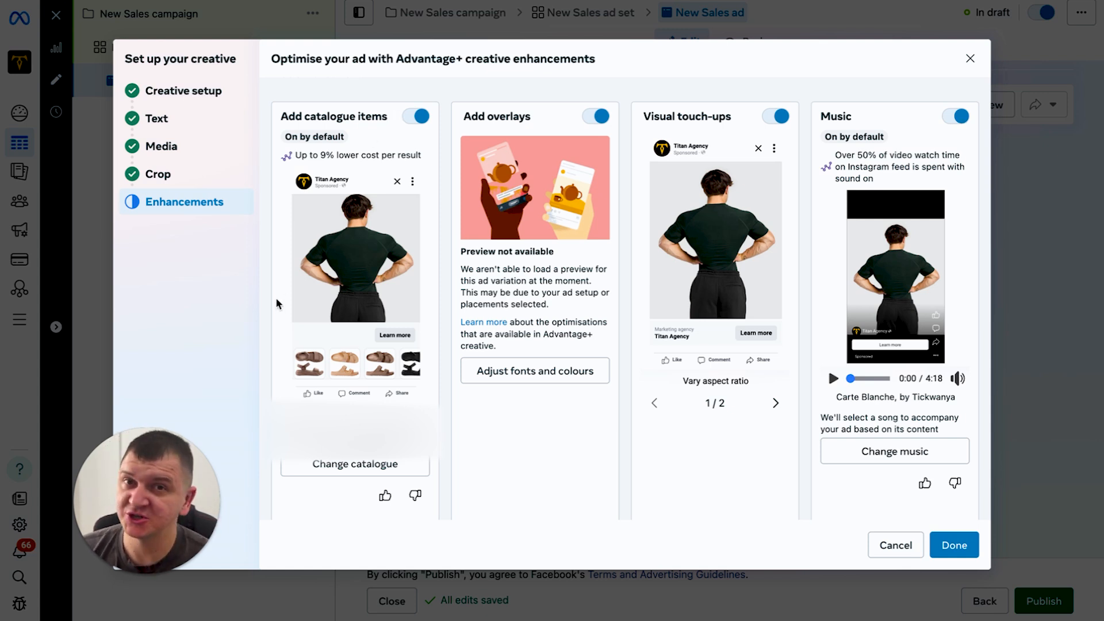
mouse_move(349, 495)
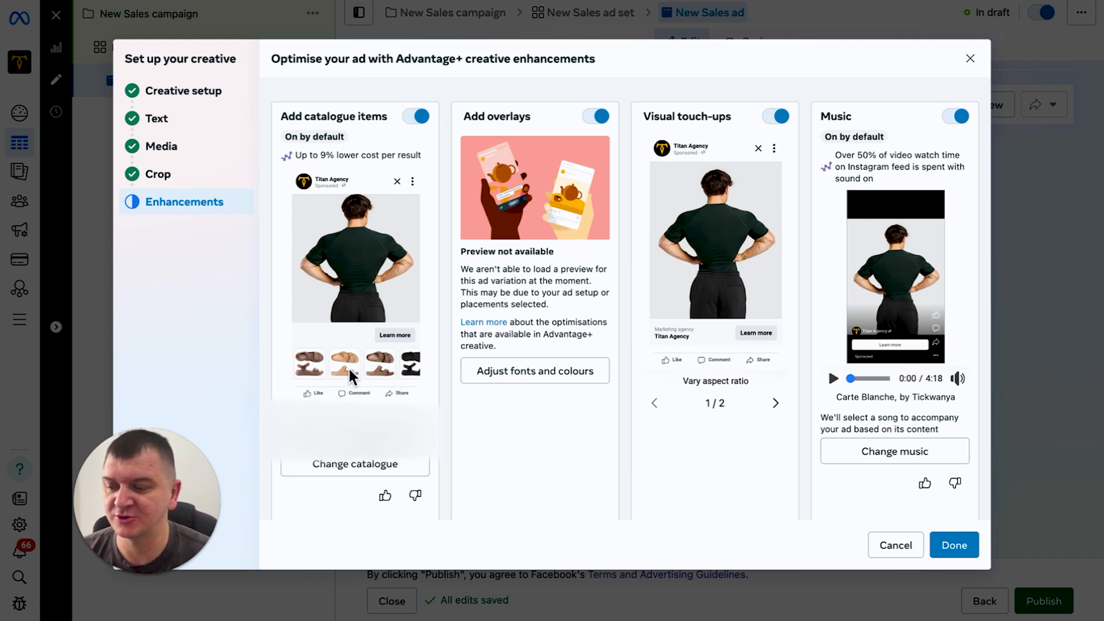
mouse_move(350, 374)
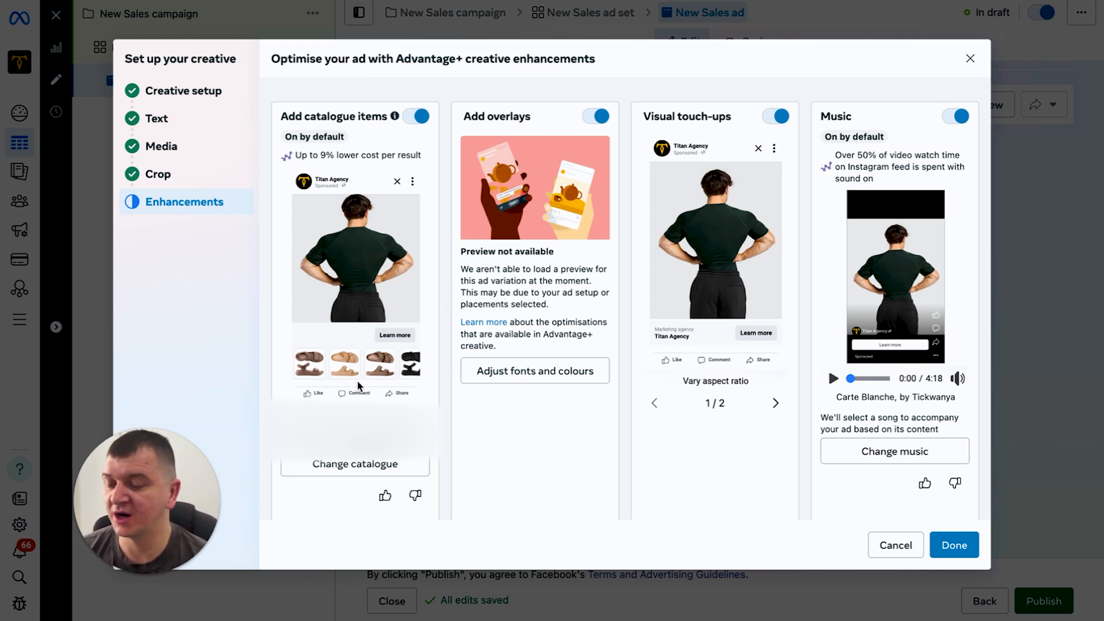
mouse_move(387, 246)
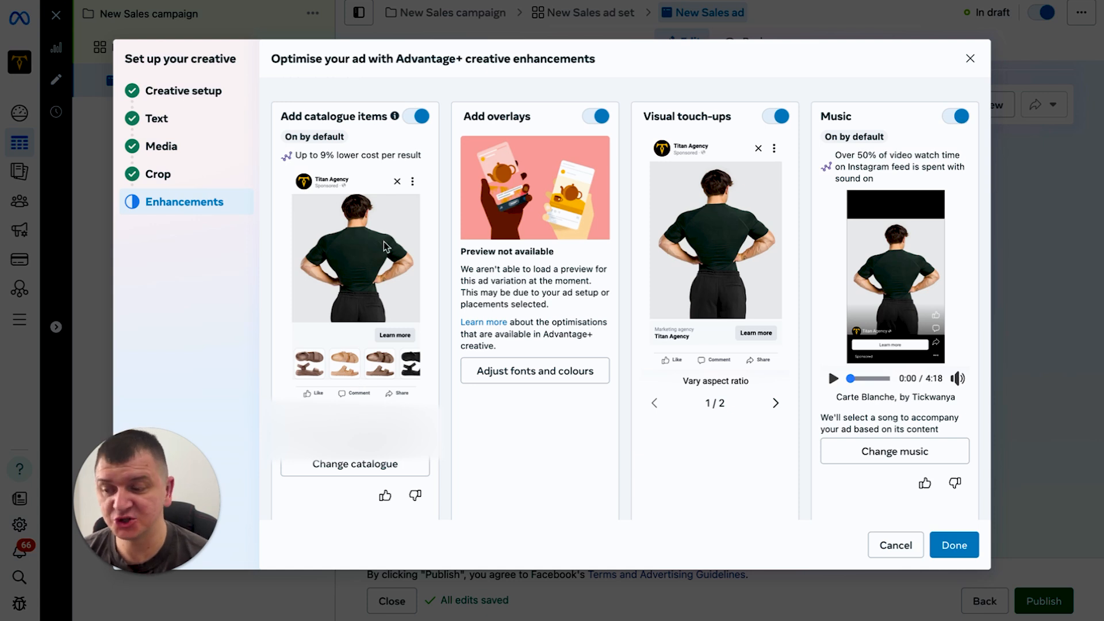
mouse_move(453, 388)
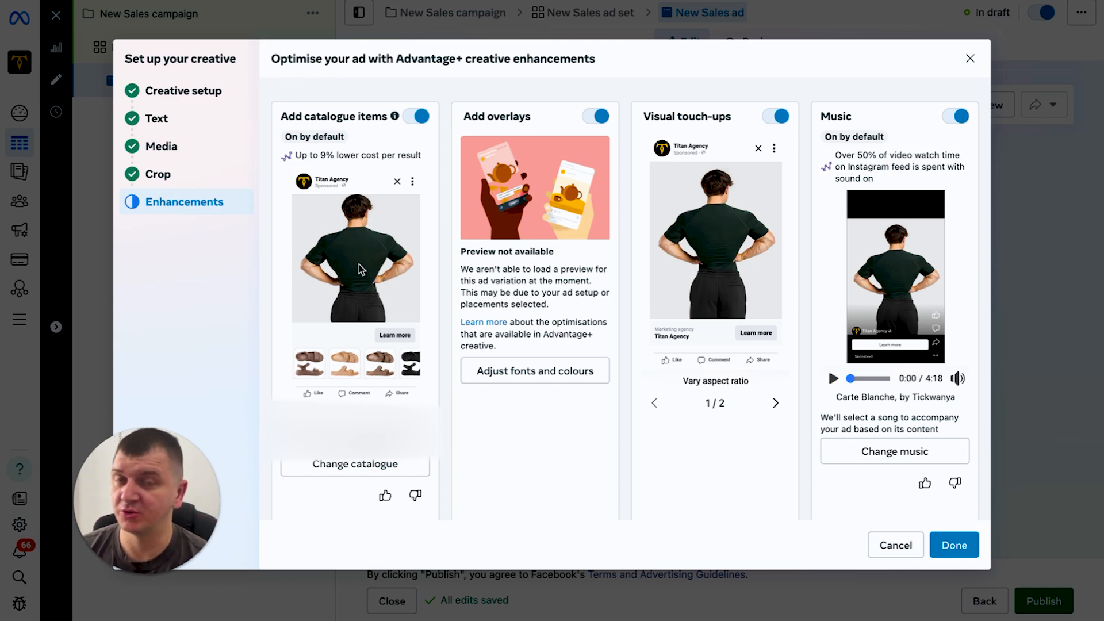
mouse_move(363, 268)
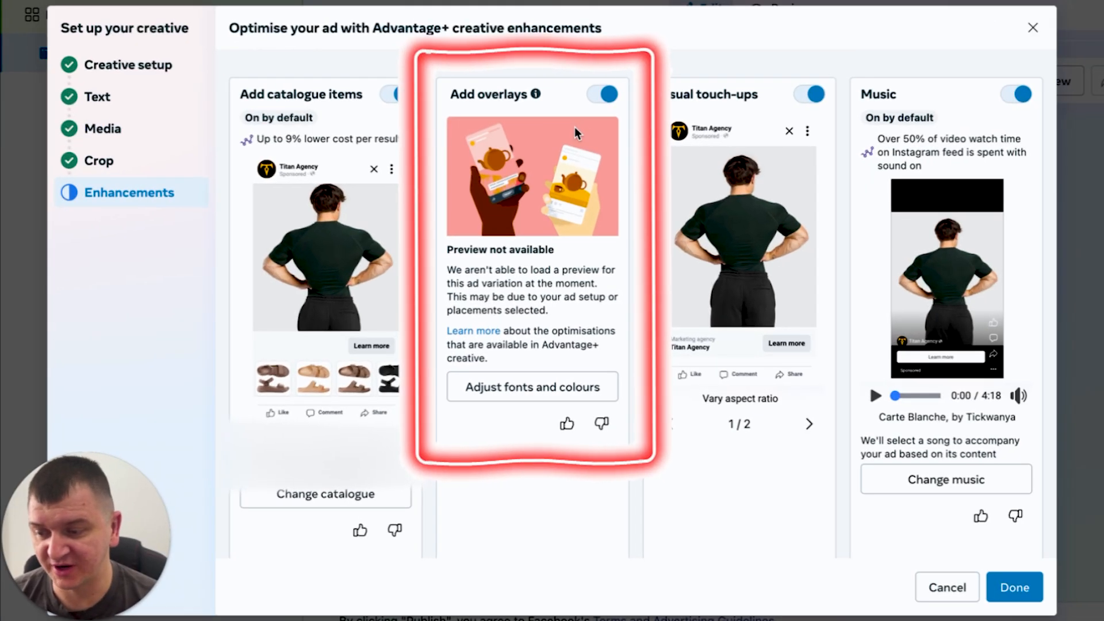
Set the overlay text style to Arimo, leave the background colour unchanged, and return to enhancements
left_click(531, 387)
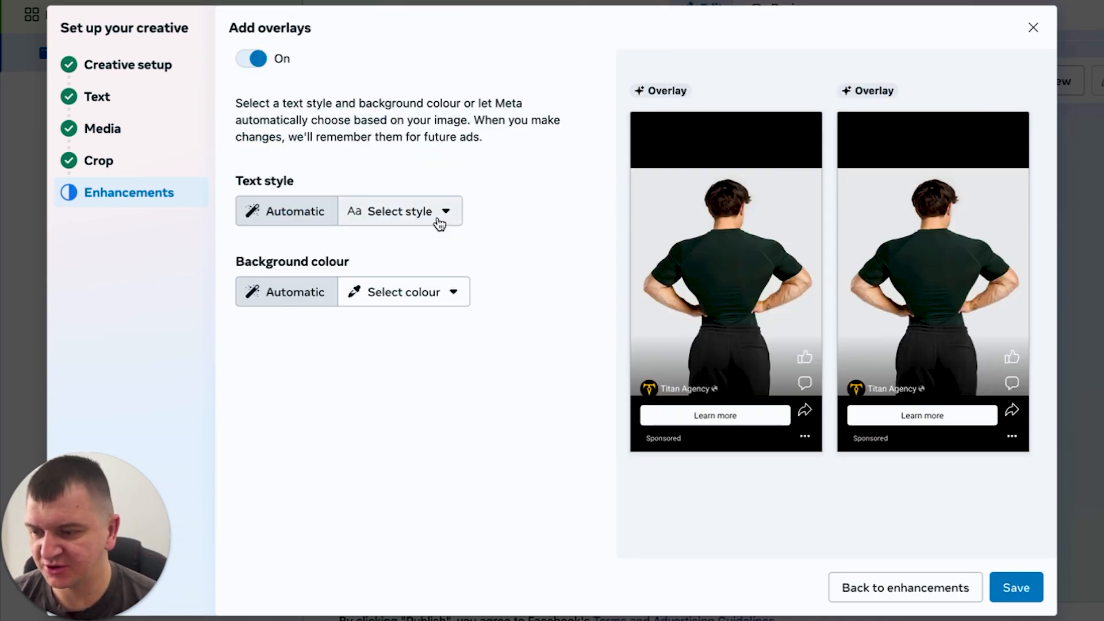
left_click(399, 211)
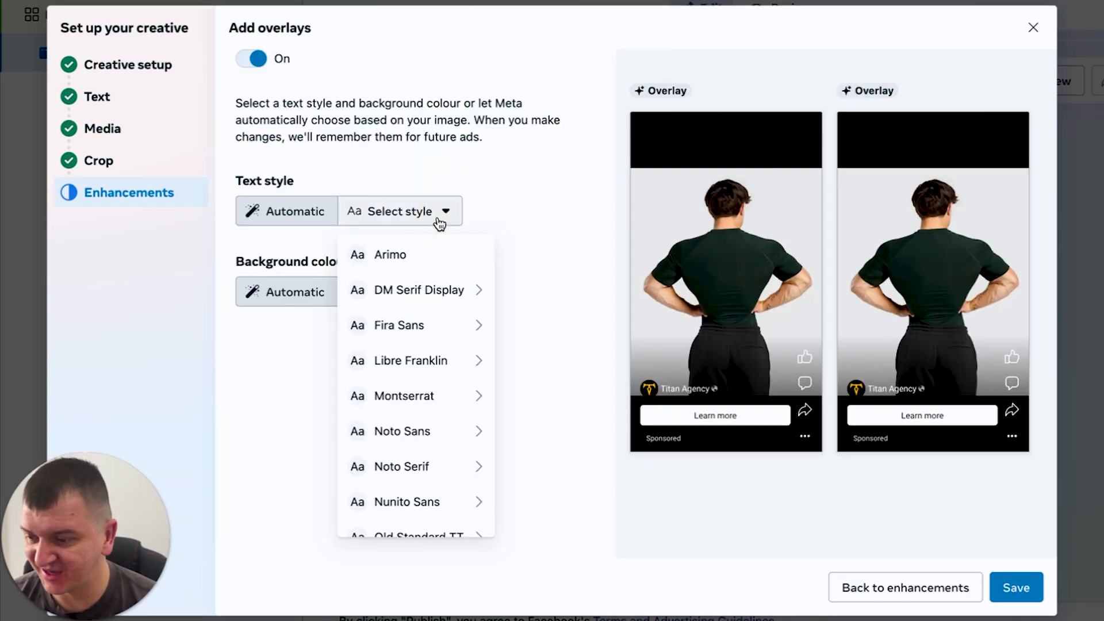
left_click(403, 291)
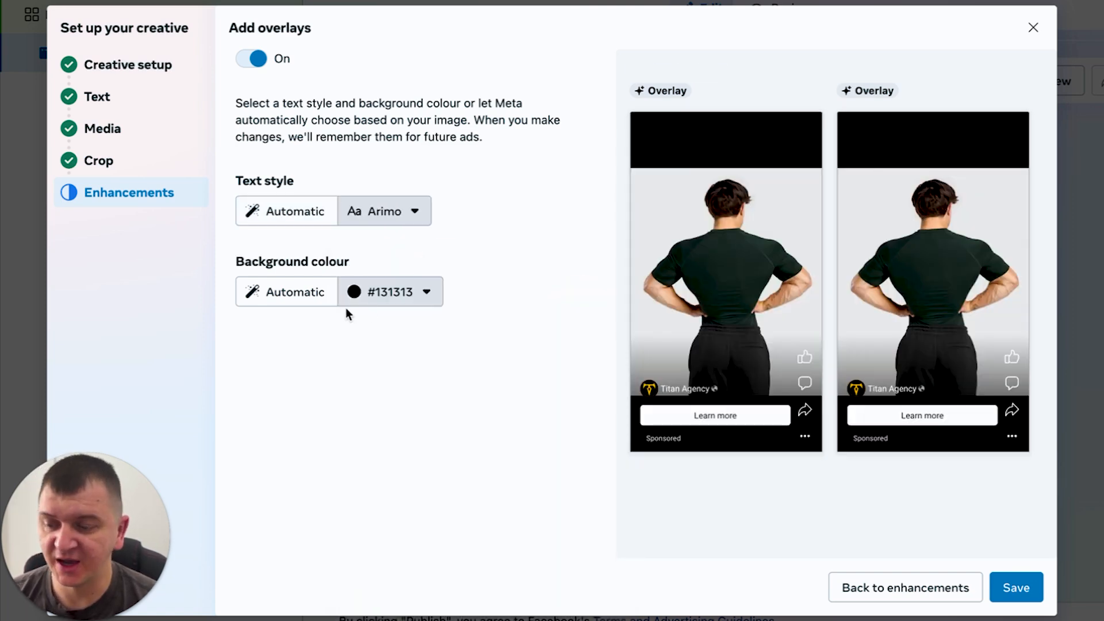
left_click(391, 291)
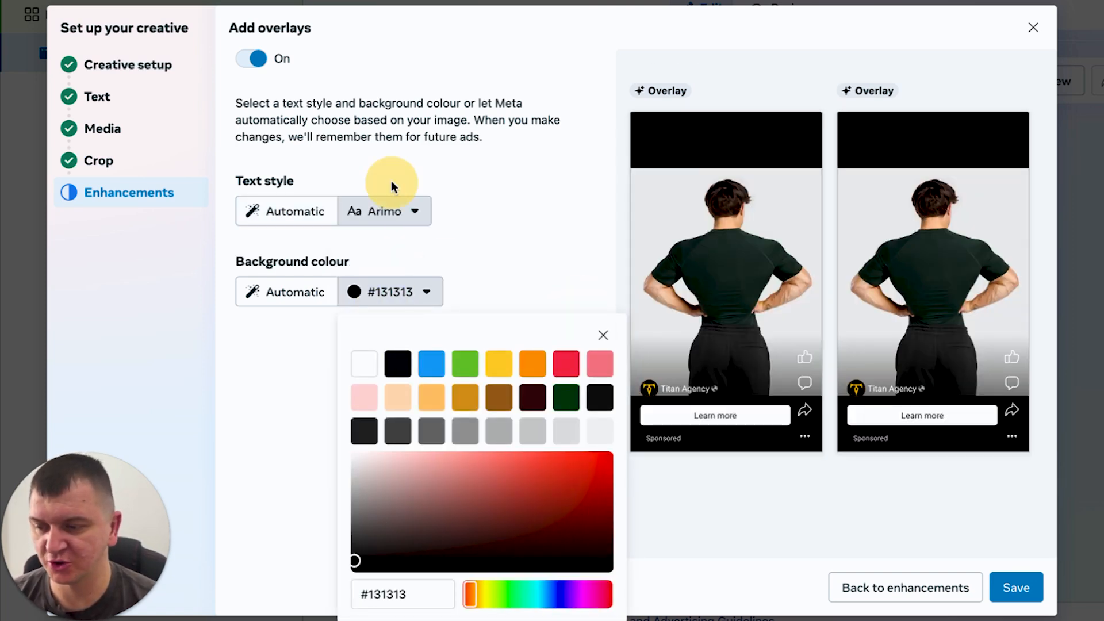
left_click(384, 211)
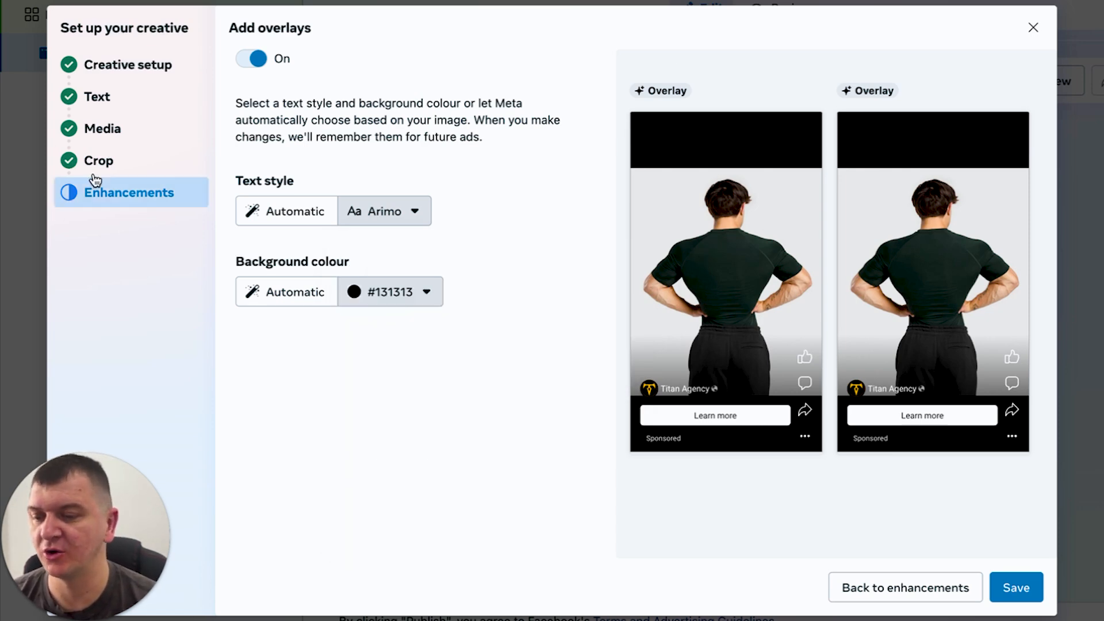
left_click(905, 588)
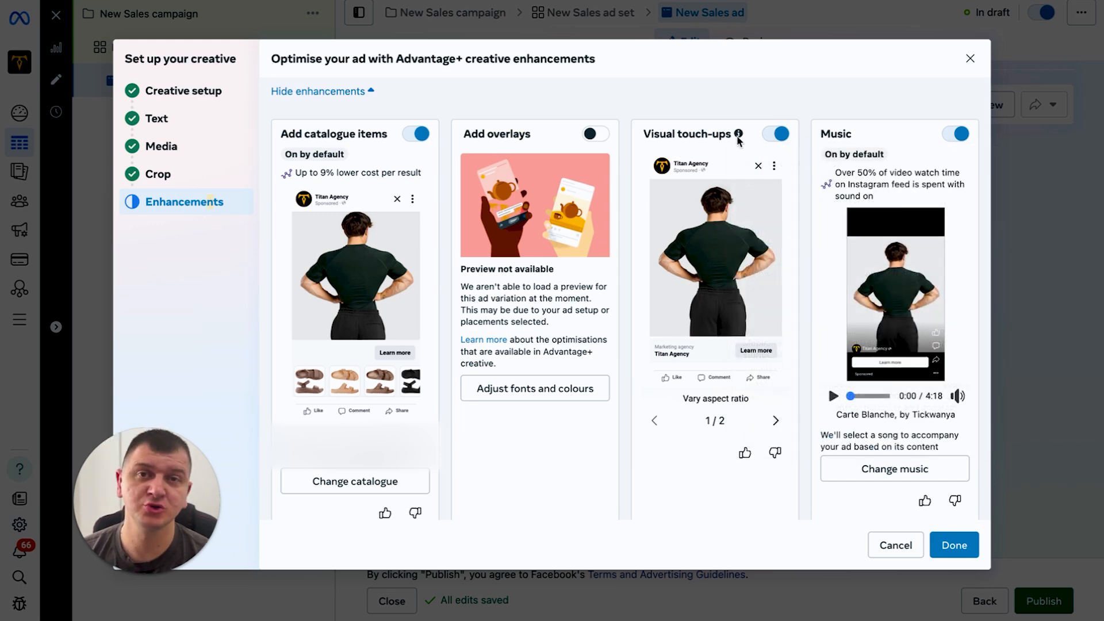
mouse_move(739, 133)
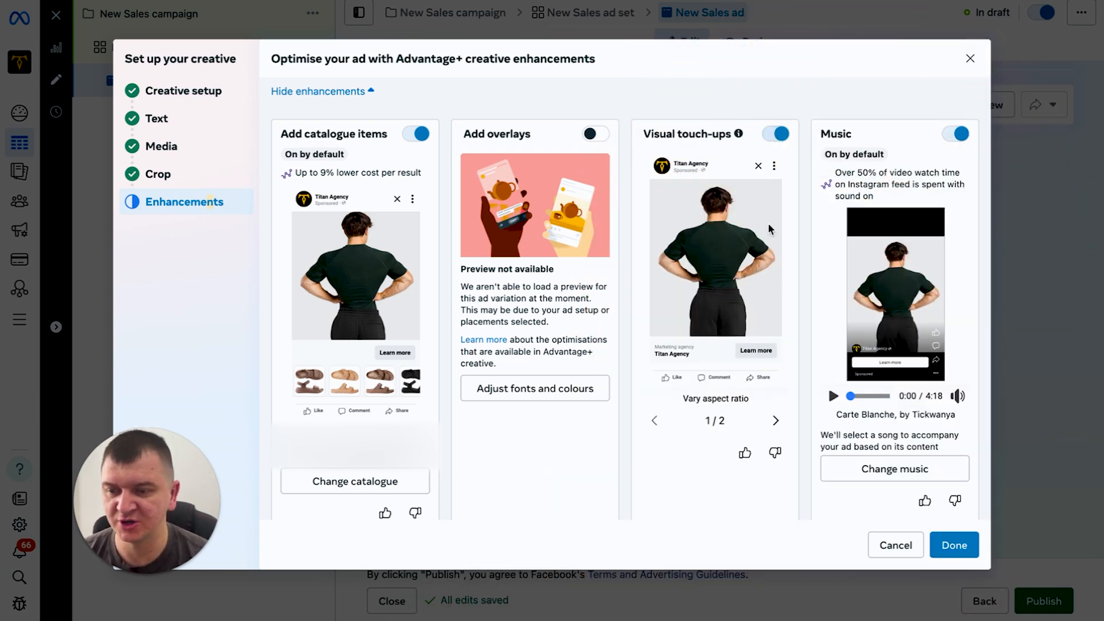
Open Change music on the Music enhancement card to list available songs
left_click(894, 468)
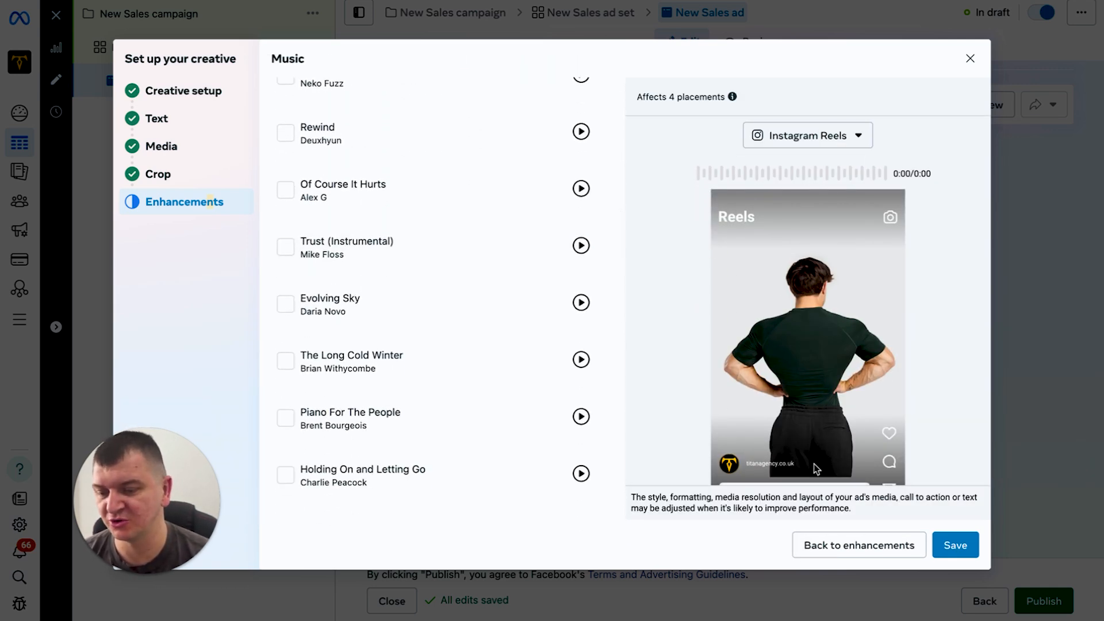
Leave the music choices and close the creative setup with Done
left_click(858, 544)
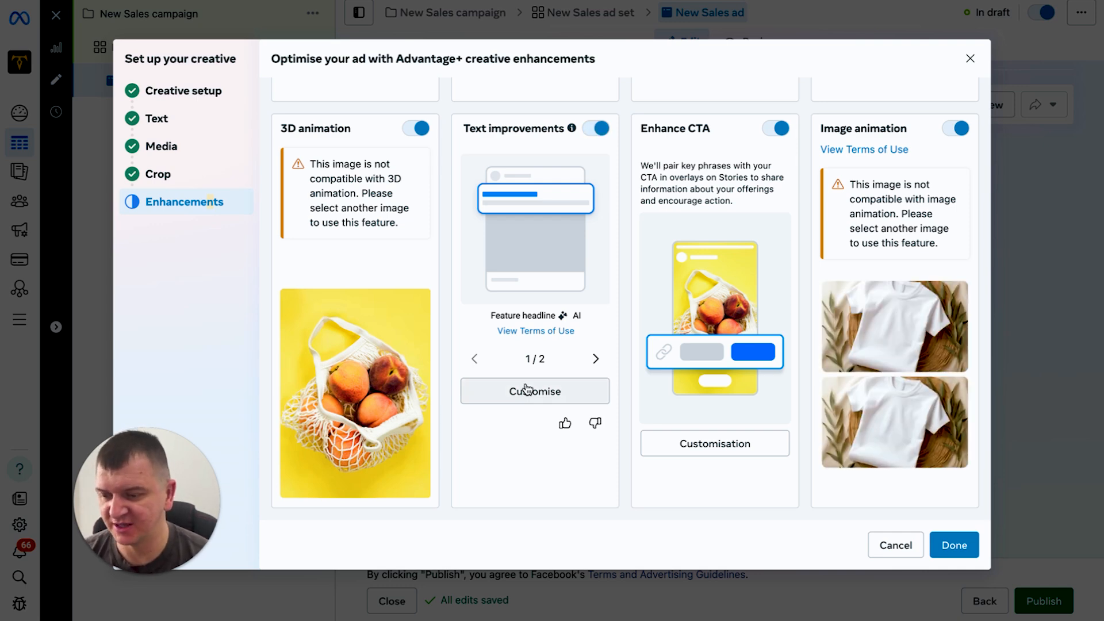
left_click(954, 544)
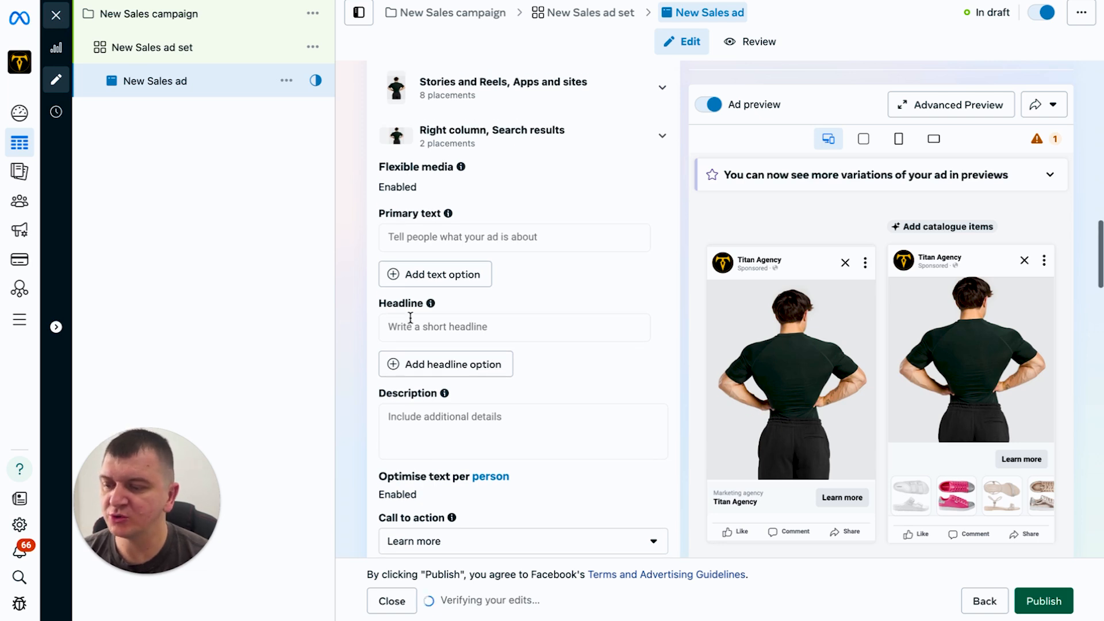
Turn Ad preview off and reopen creative setup at Enhancements
left_click(513, 237)
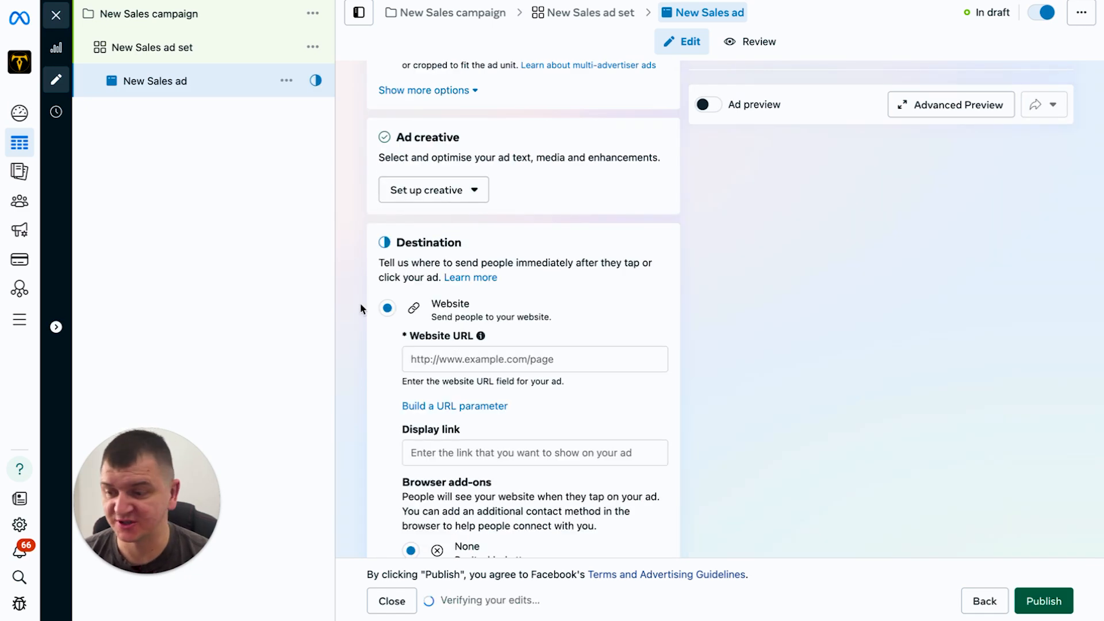
left_click(428, 190)
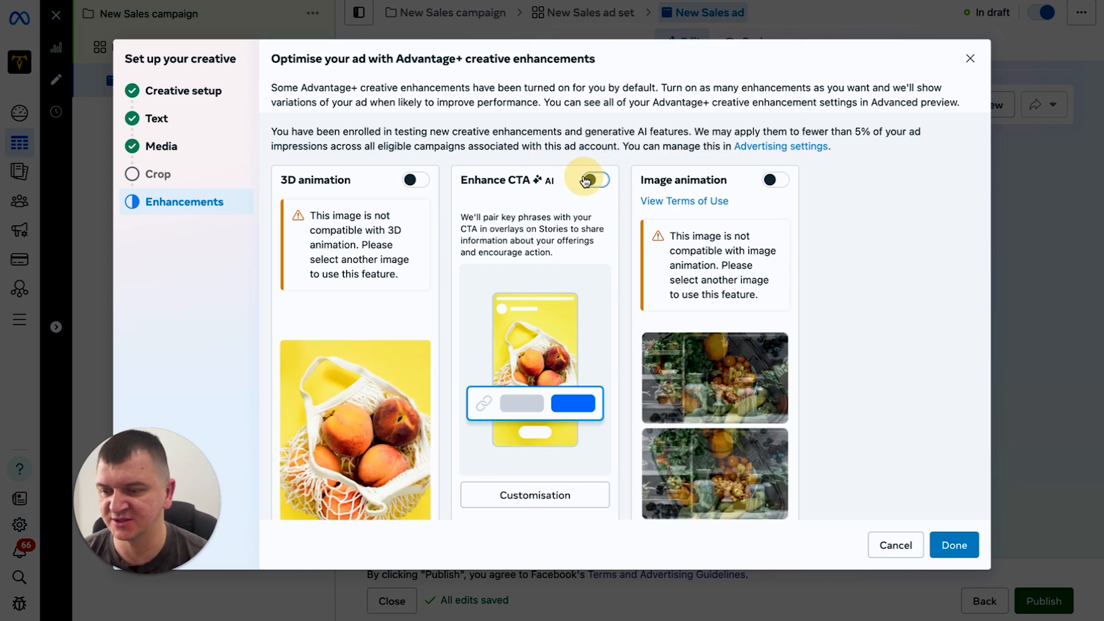
Switch Enhance CTA on with AI-identified promotional phrases enabled
left_click(533, 494)
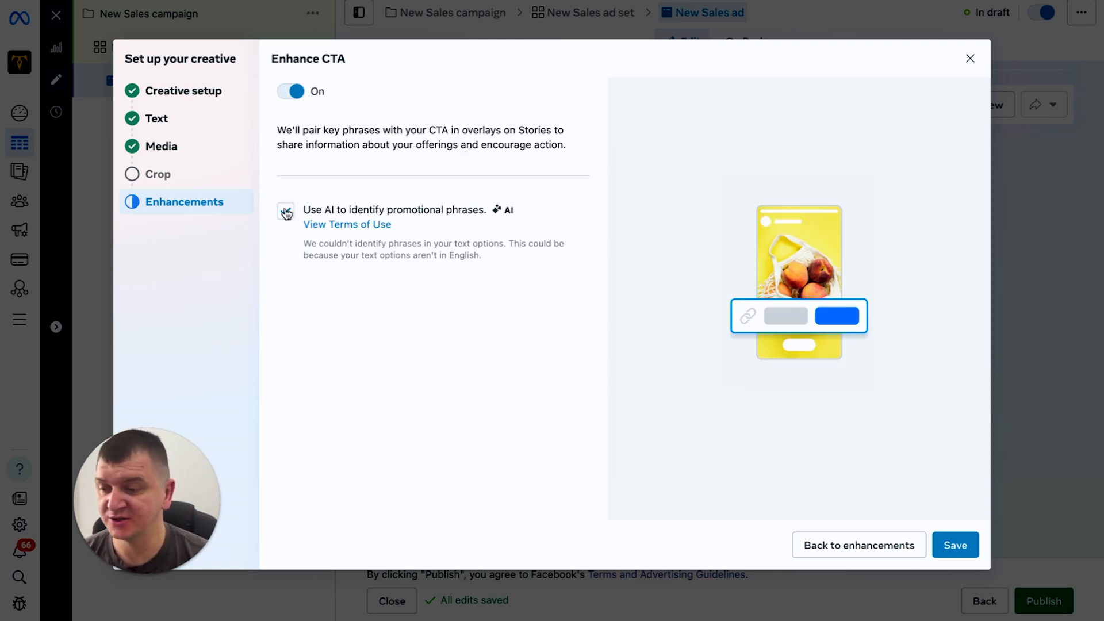
left_click(287, 210)
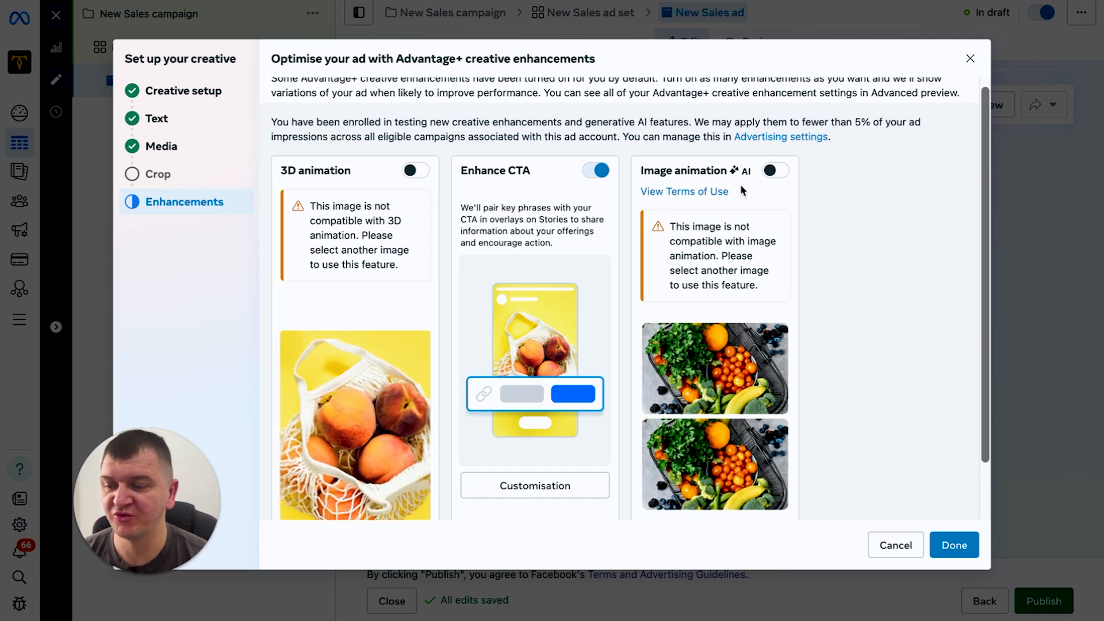
scroll("down", 3)
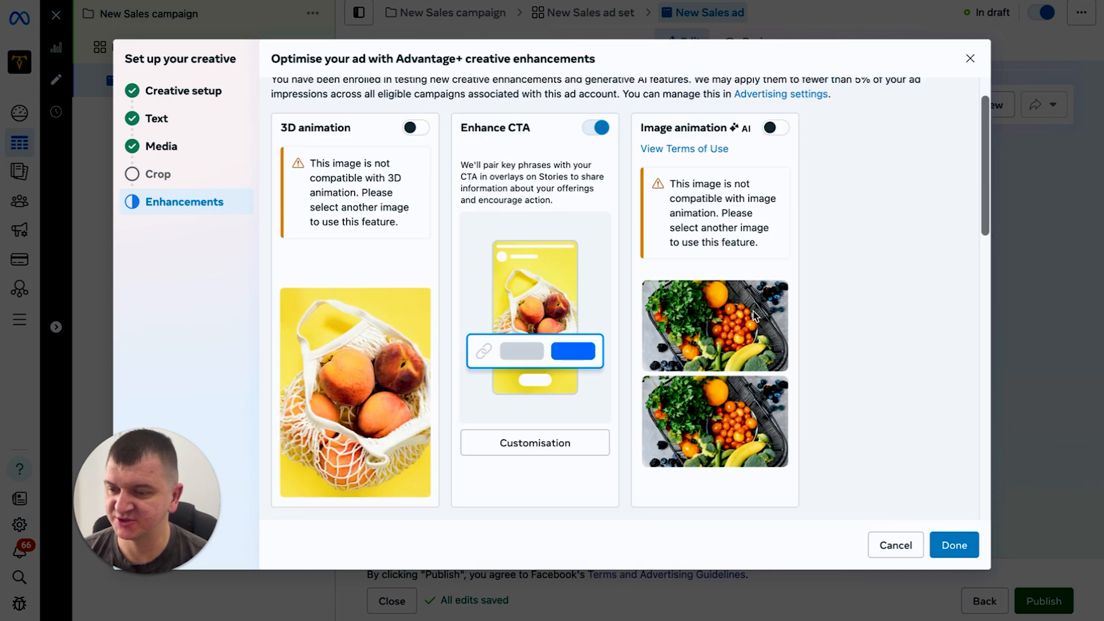
scroll("down", 3)
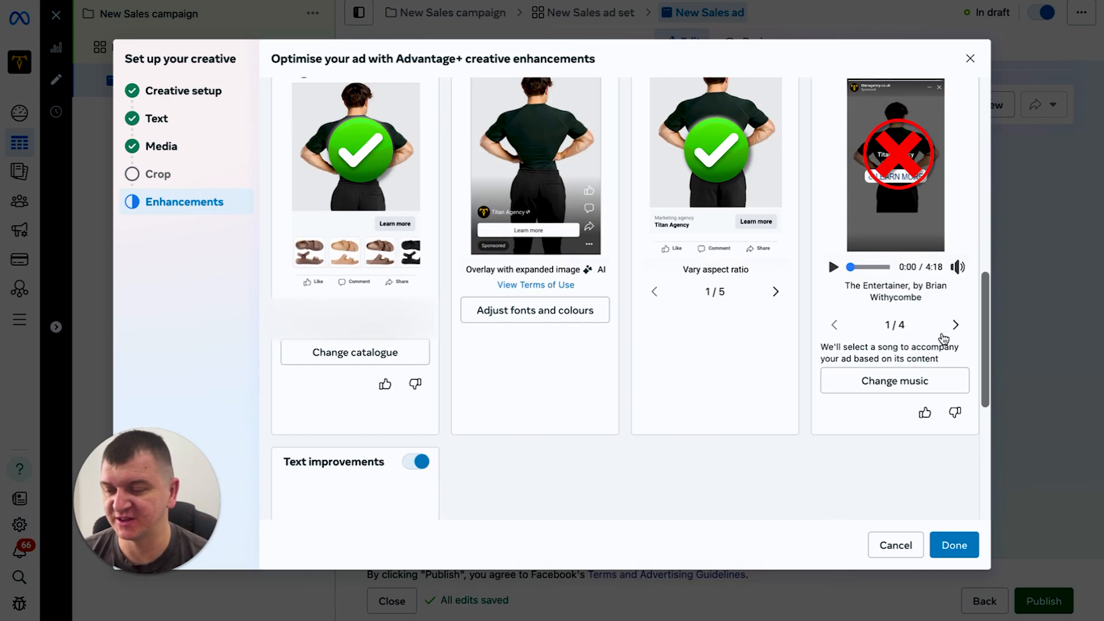
scroll("down", 3)
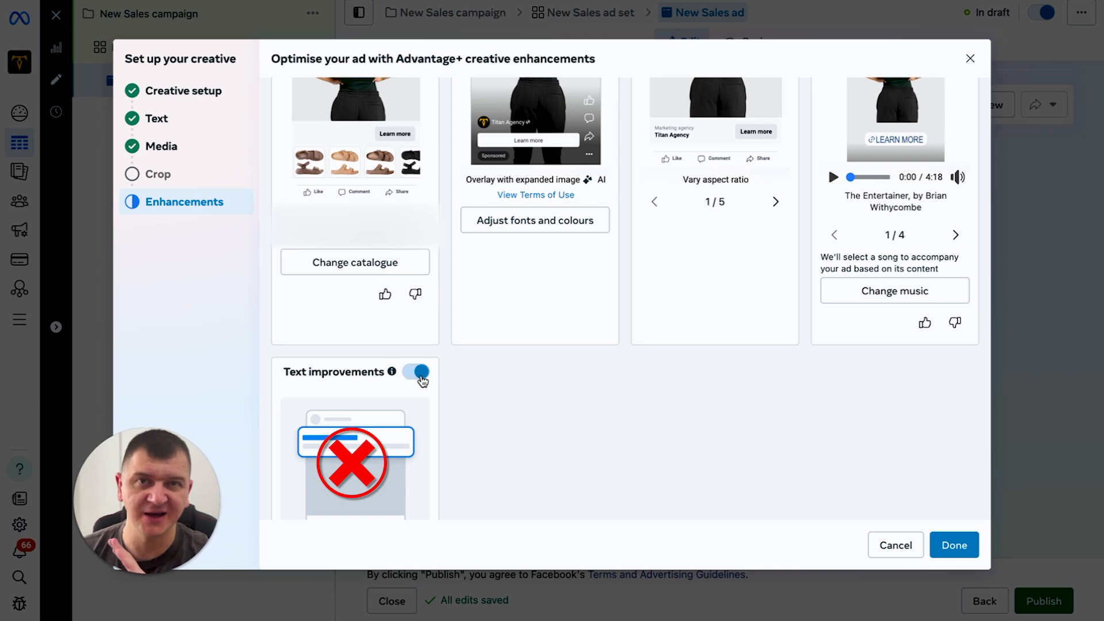